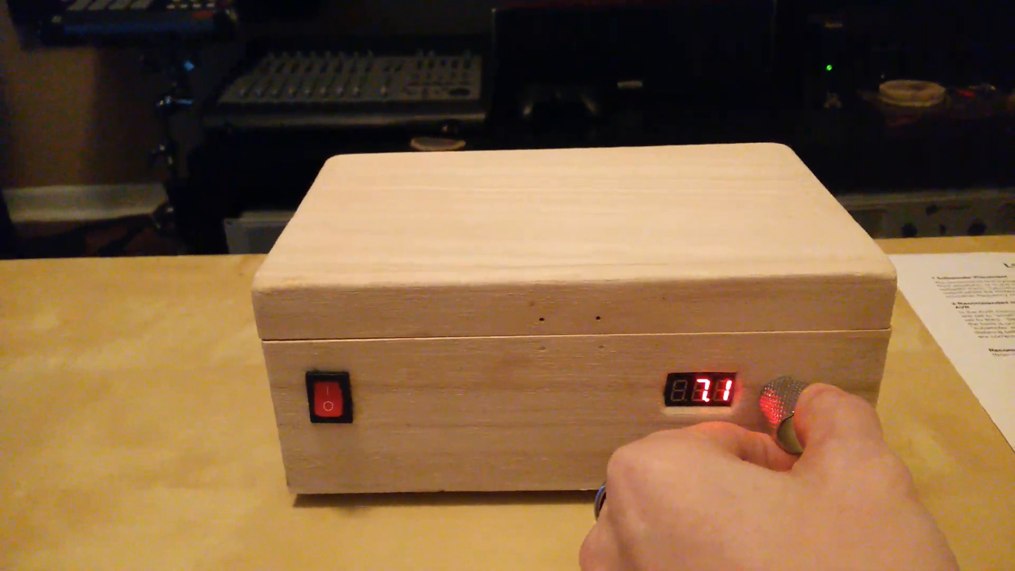
{"action": "left_click_drag", "start_coordinate": [777, 401], "coordinate": [771, 395]}
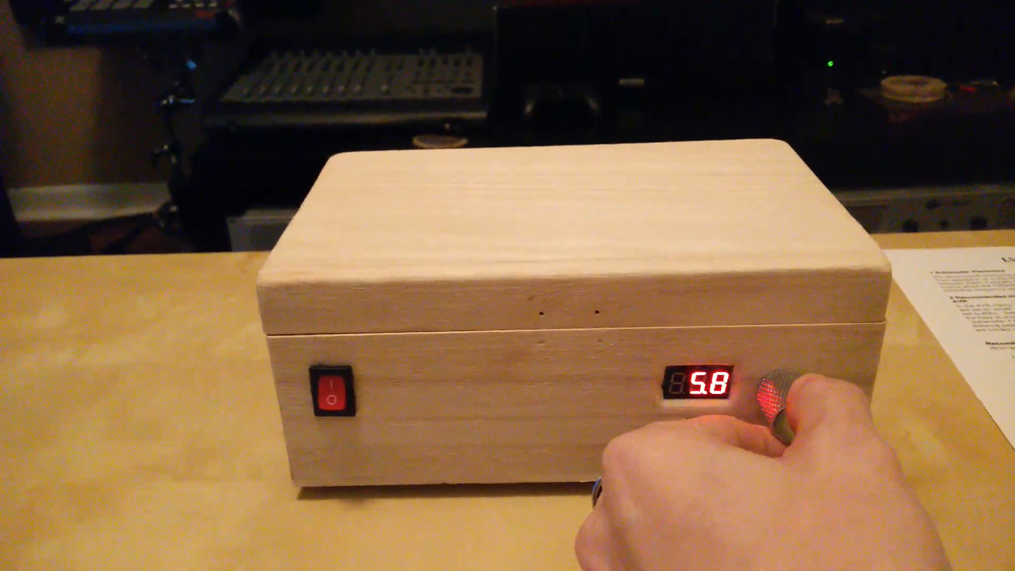